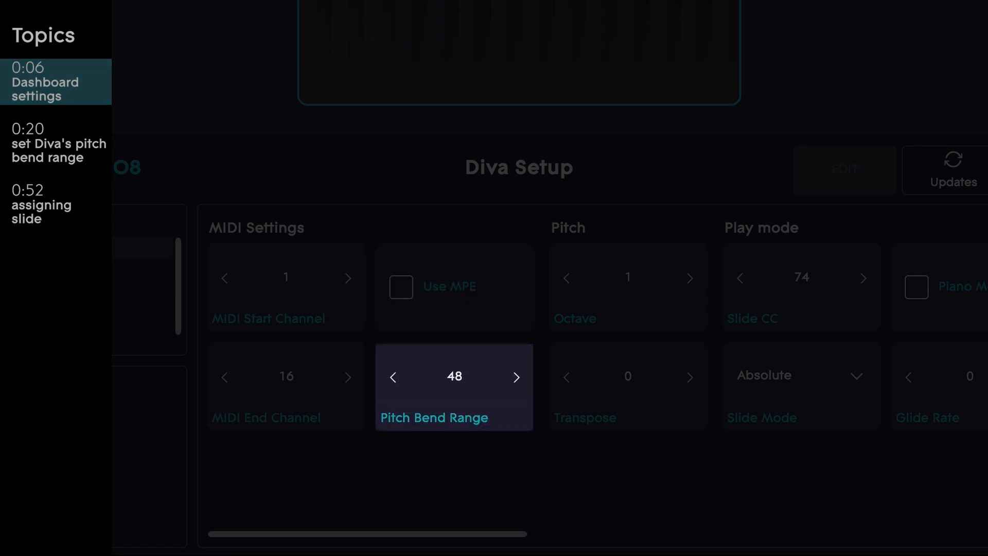
Step: Set the upward pitch bend range to 48 in the Tuning section
left_click(56, 142)
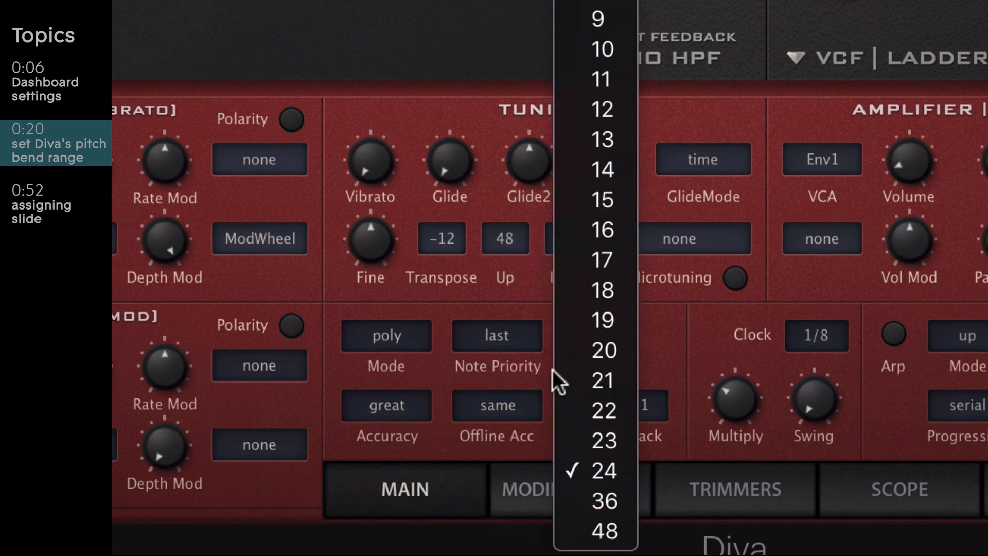
left_click(603, 469)
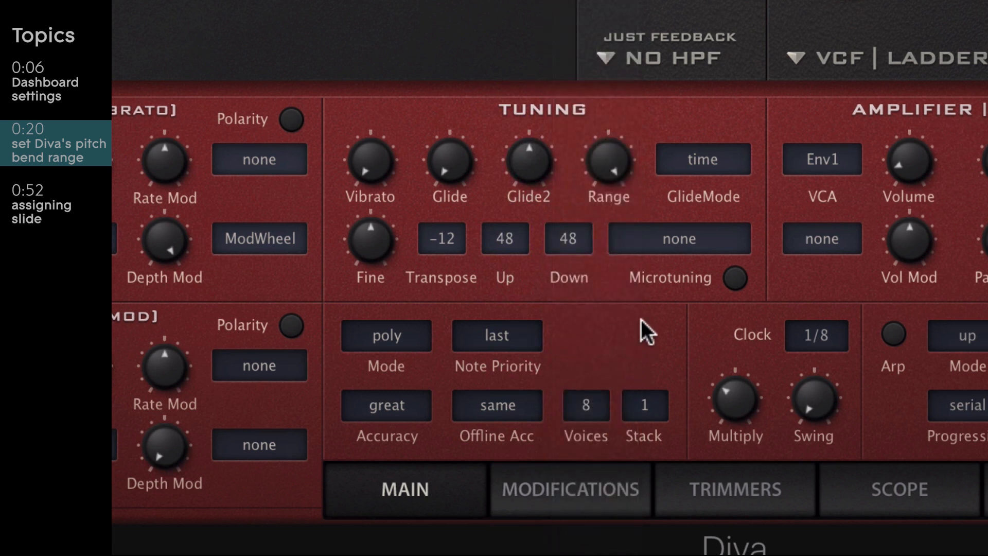
left_click(504, 237)
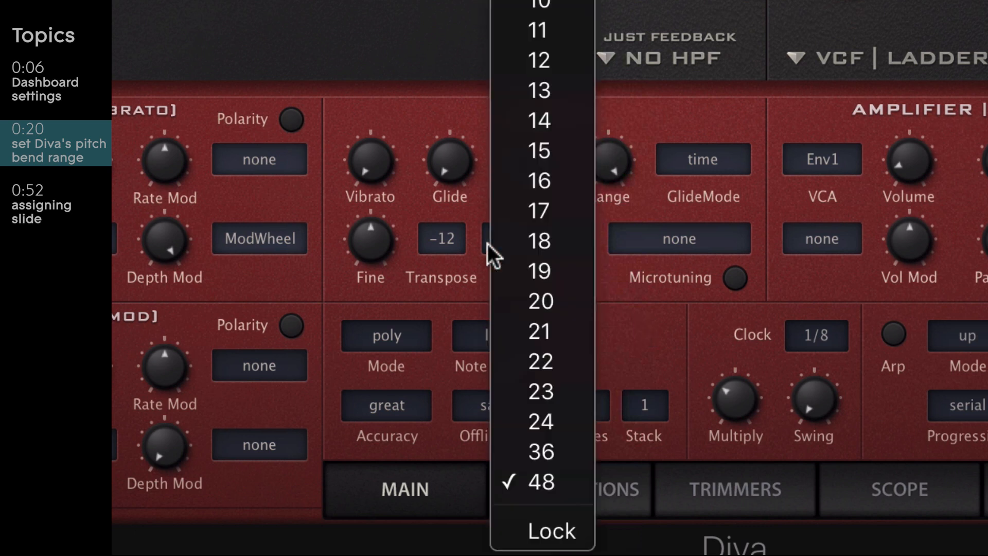
Step: Lock the Up range at 48, then lock the Down range at 48 as well
left_click(540, 481)
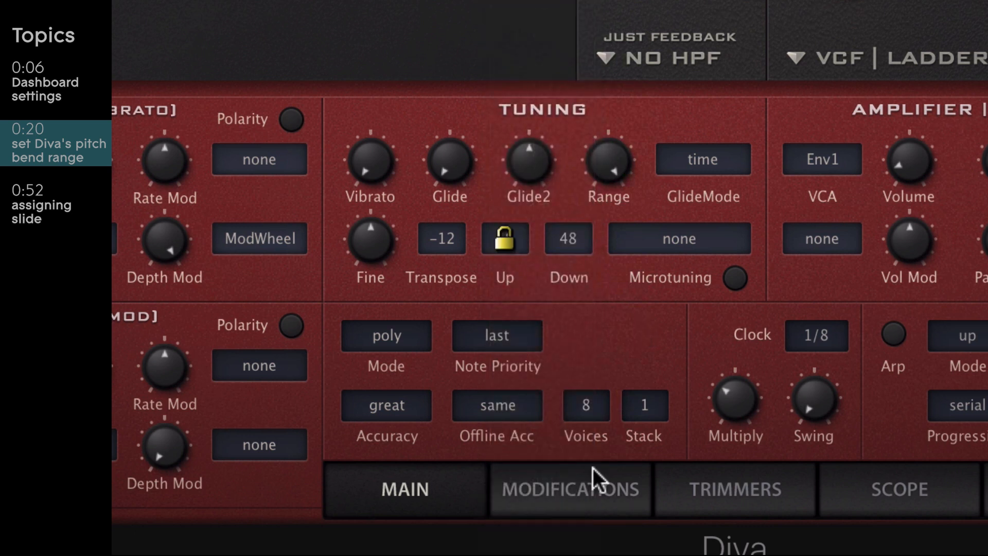
left_click(566, 237)
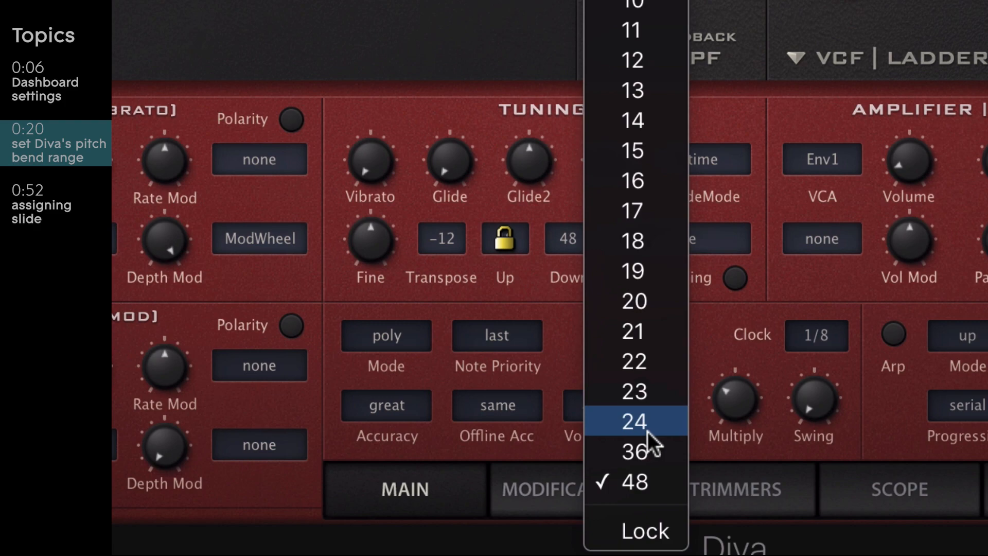
left_click(635, 422)
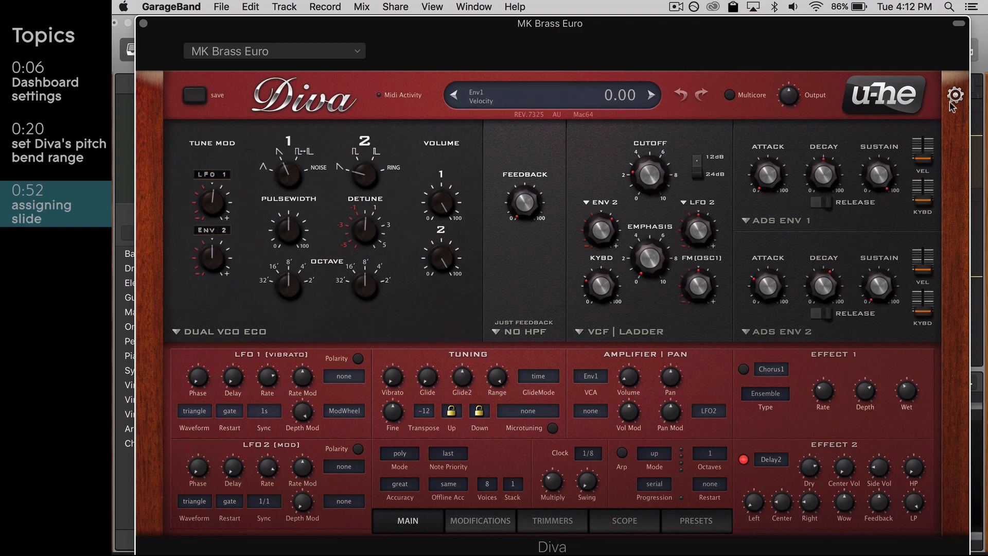
Step: Show the MIDI Table via the gear icon, listing Control A CC 2 Breath and Control B CC 11 Expression
left_click(955, 95)
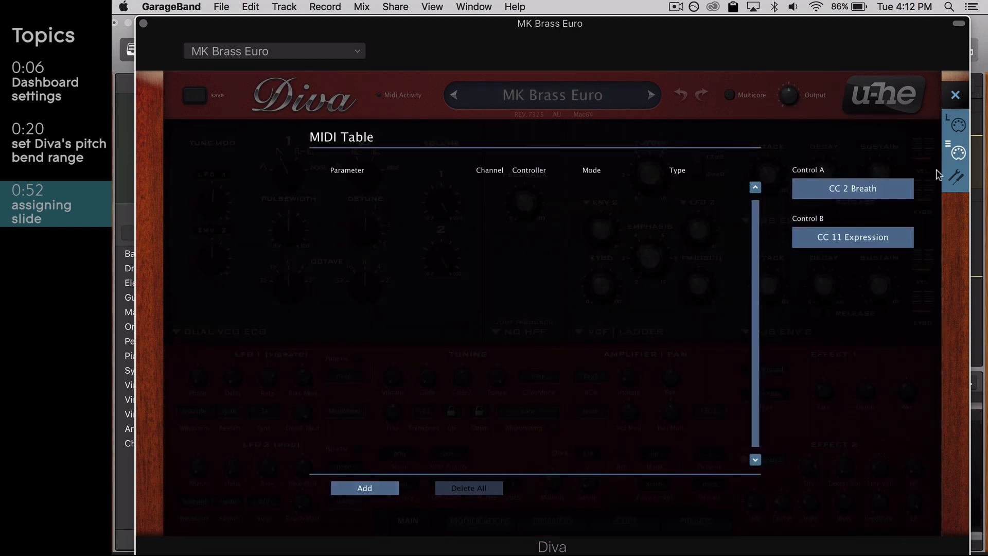
Step: Add MIDI Table row 1: unassigned, channel 1, controller 1, normal mode, Continuous 7bit
left_click(364, 488)
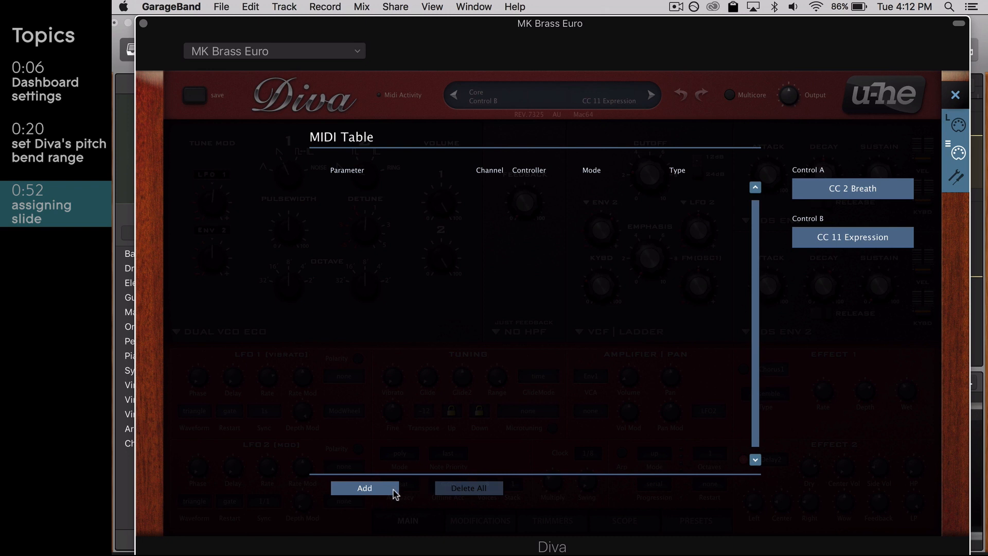
left_click(364, 488)
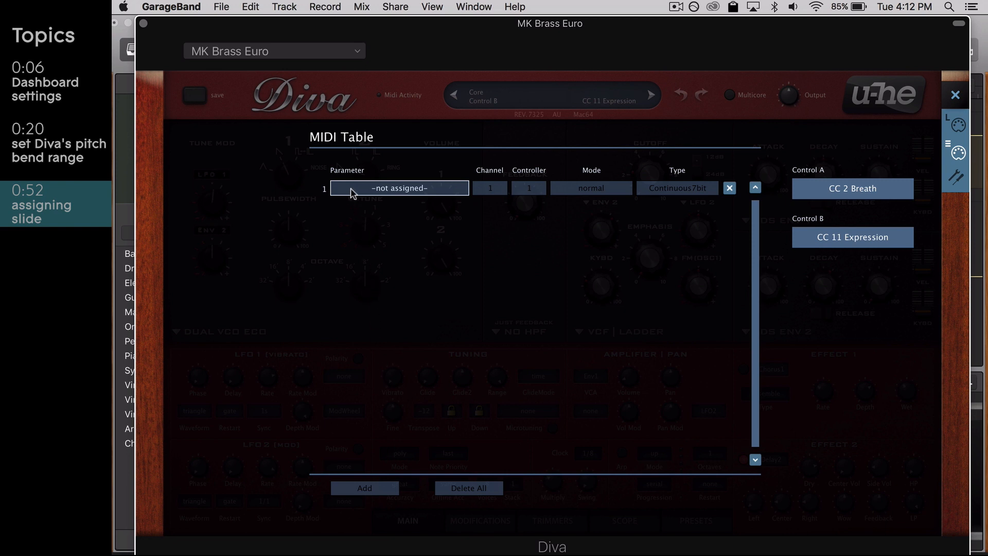
Step: Assign VCF1:Frequency as the parameter of MIDI Table row 1
left_click(399, 187)
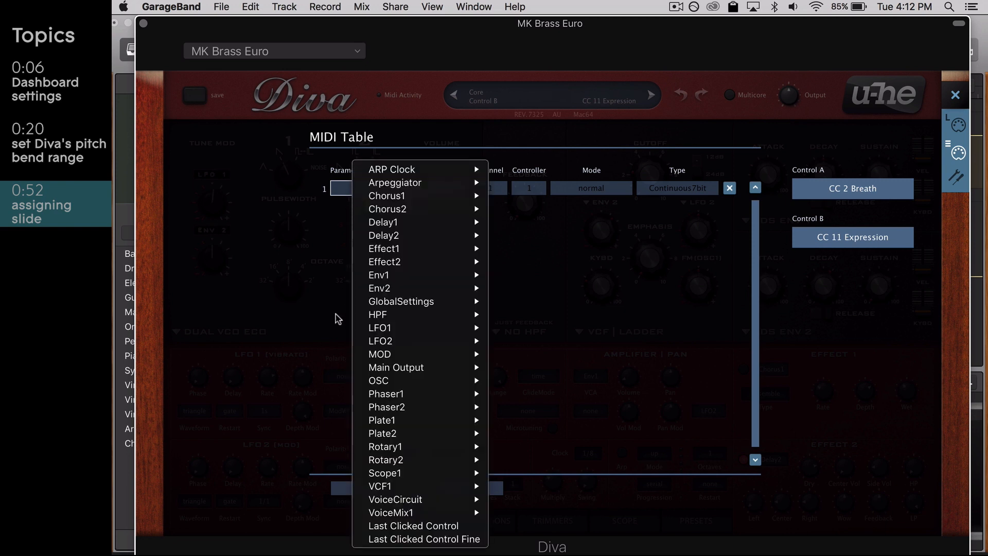
mouse_move(410, 486)
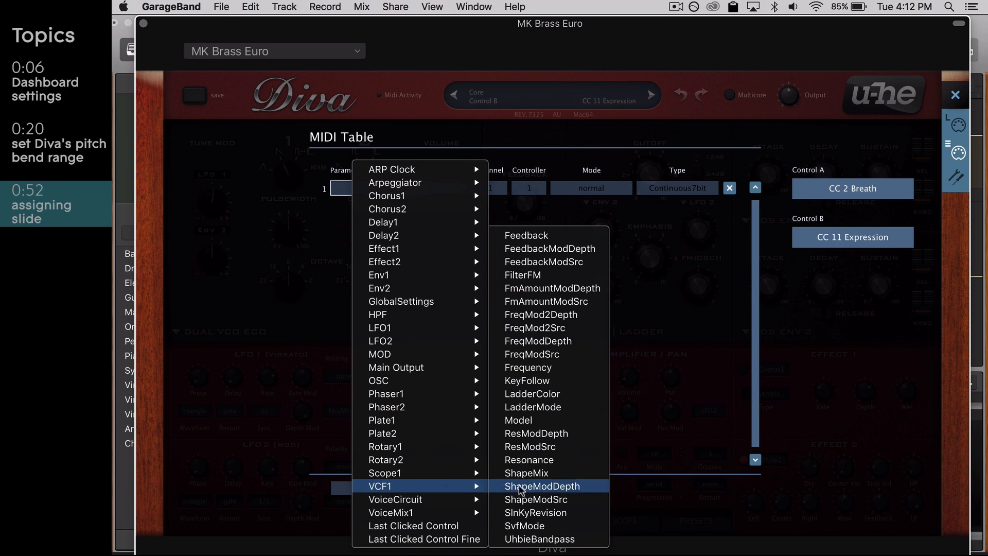
mouse_move(589, 371)
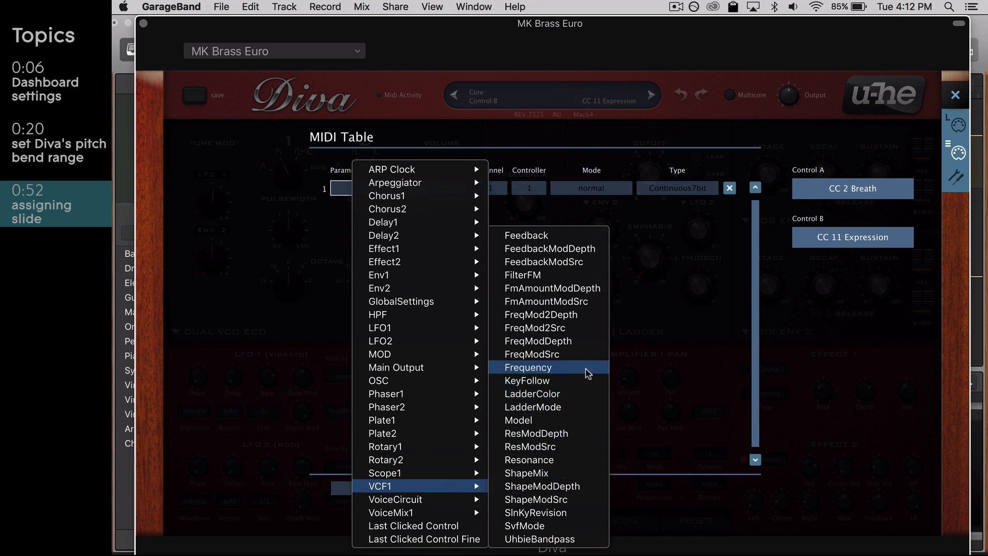
left_click(527, 366)
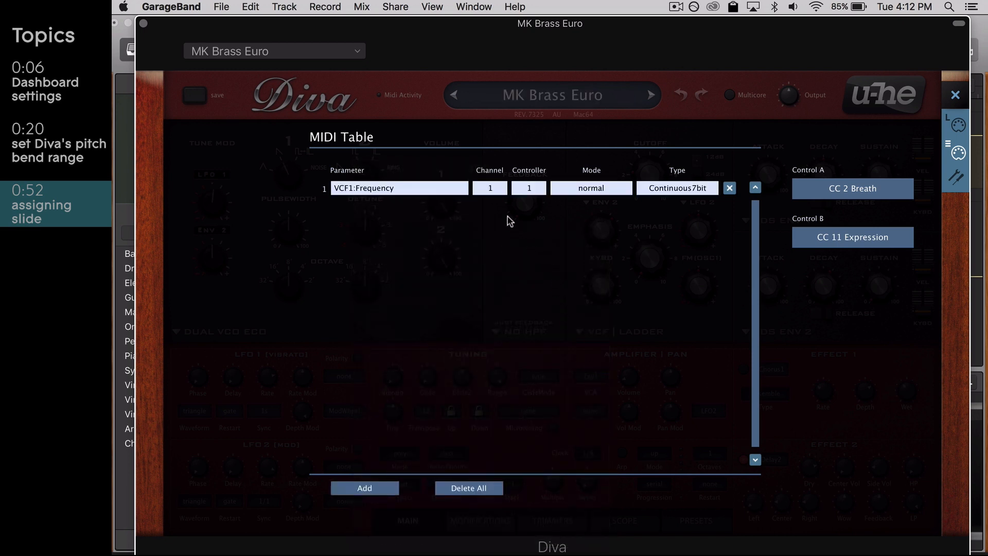